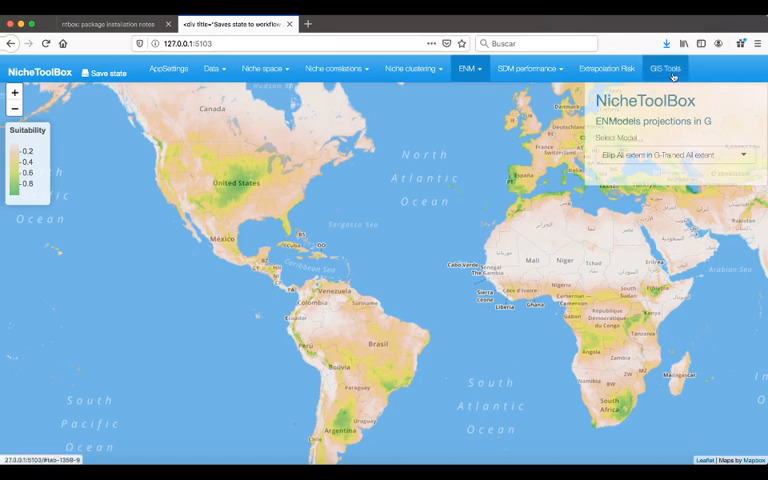
- Switch NicheToolBox to the GIS Tools section for raster operations
click(664, 68)
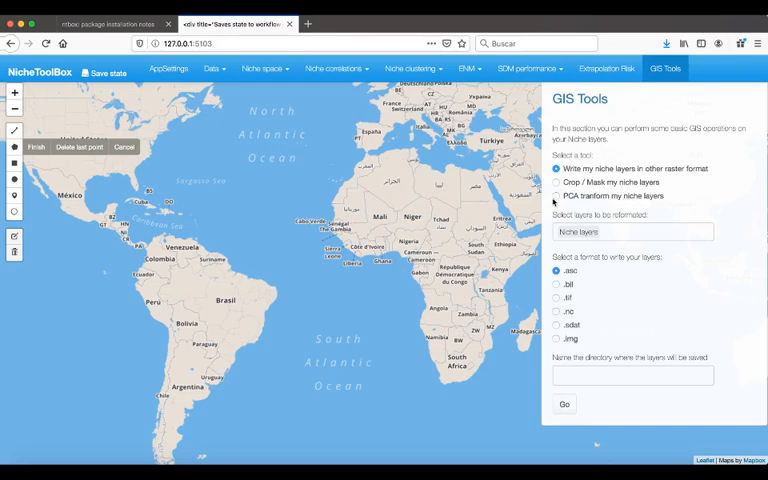
- Choose 'PCA transform my niche layers' on all bio layers with .tif output and run it
click(557, 196)
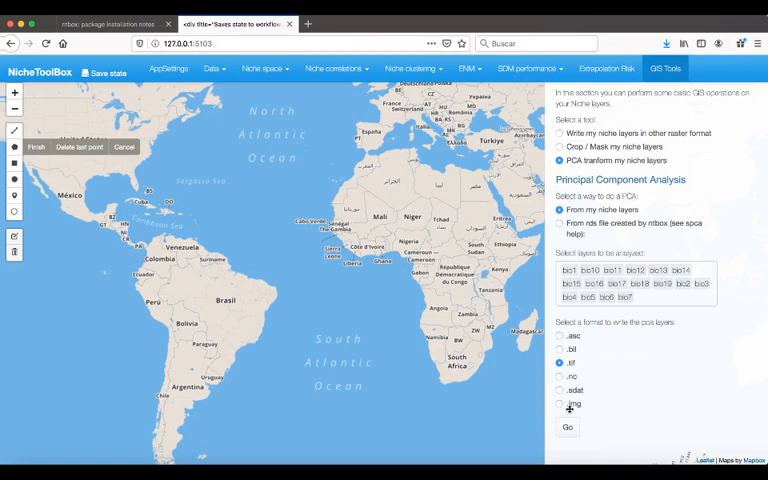
click(567, 427)
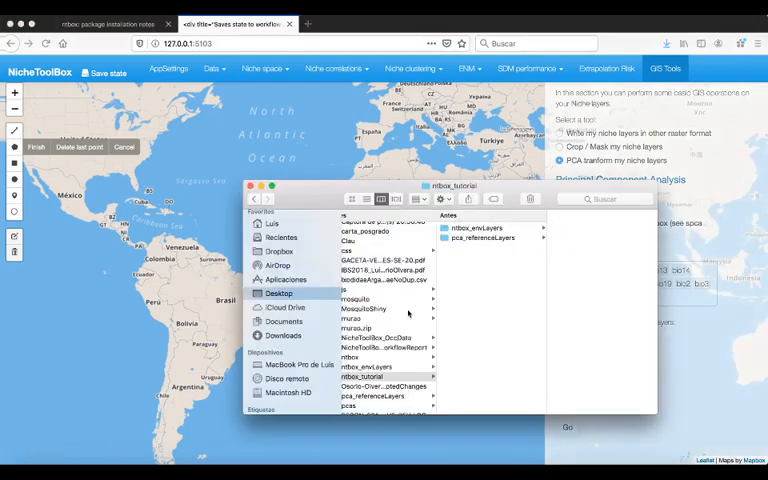
- Pick Desktop > ntbox_tutorial > pca_referenceLayers as the PCA output folder
click(485, 238)
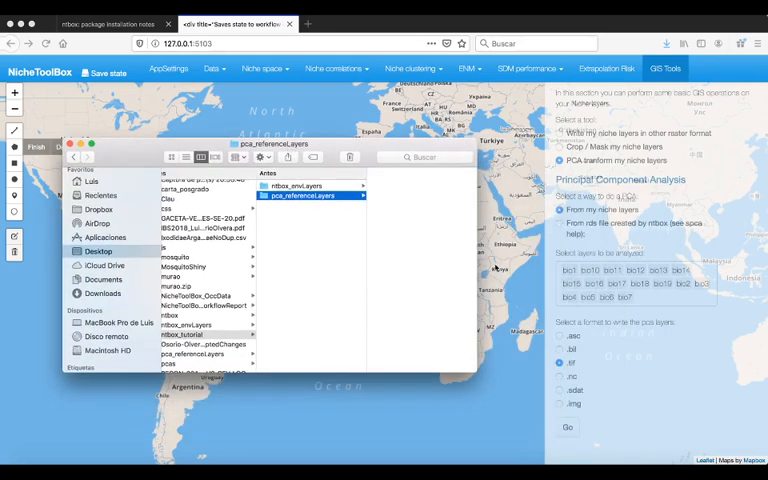
- View the PC01–PC10 .tif outputs in pca_referenceLayers and preview PC01.tif
click(300, 195)
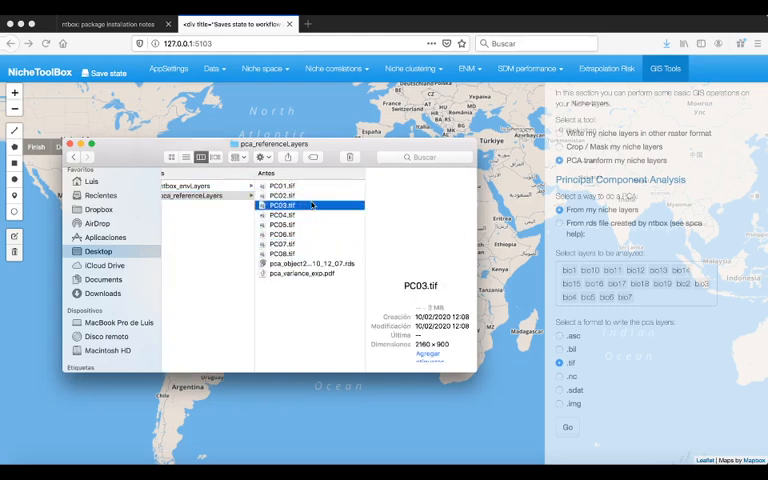
click(282, 185)
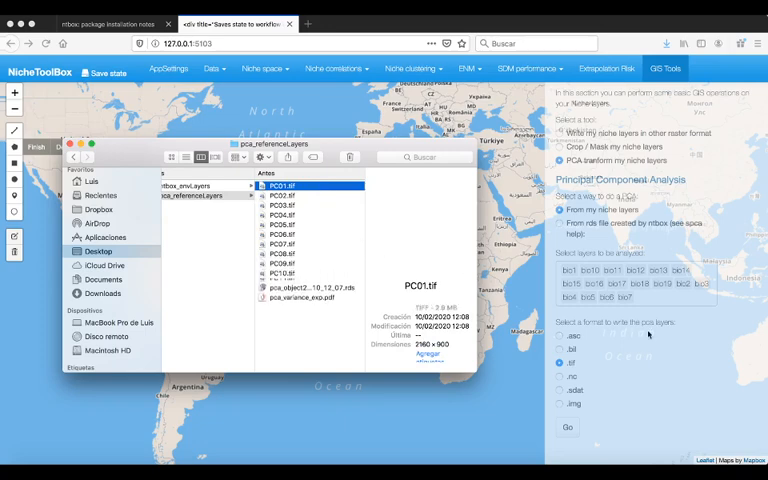